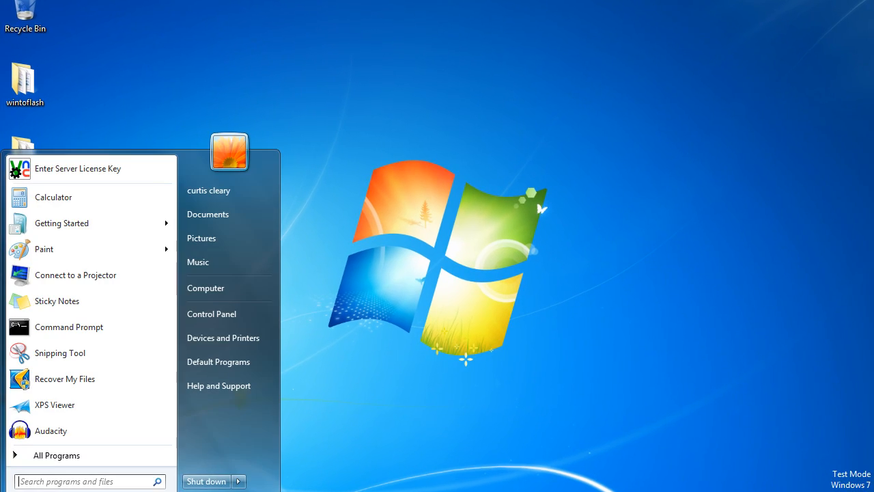
Search the Start menu for 'cmd' and launch Command Prompt.
click(82, 481)
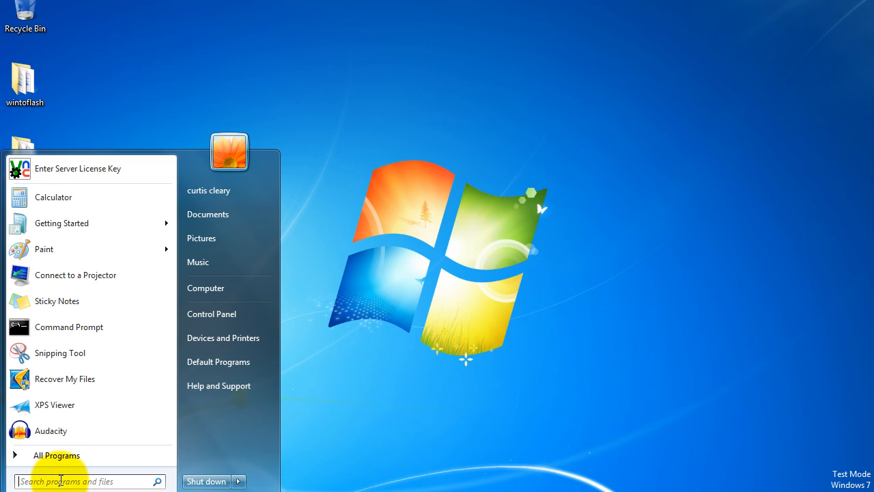
text(c)
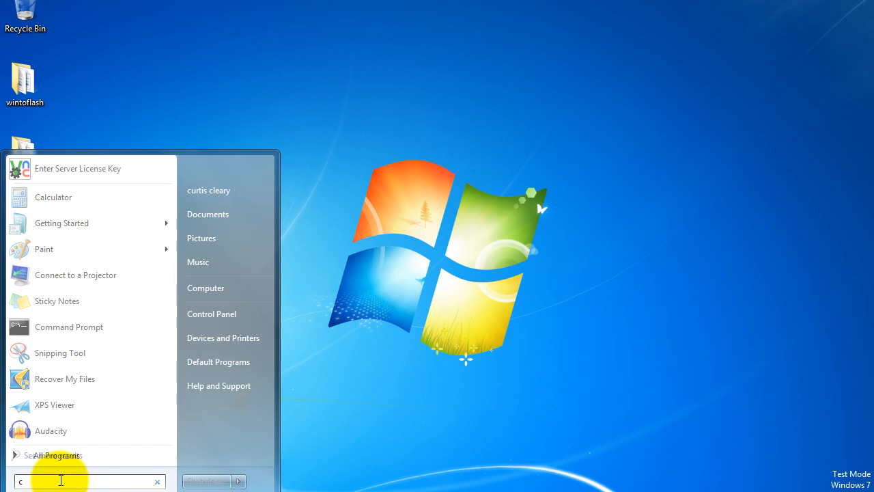
text(md)
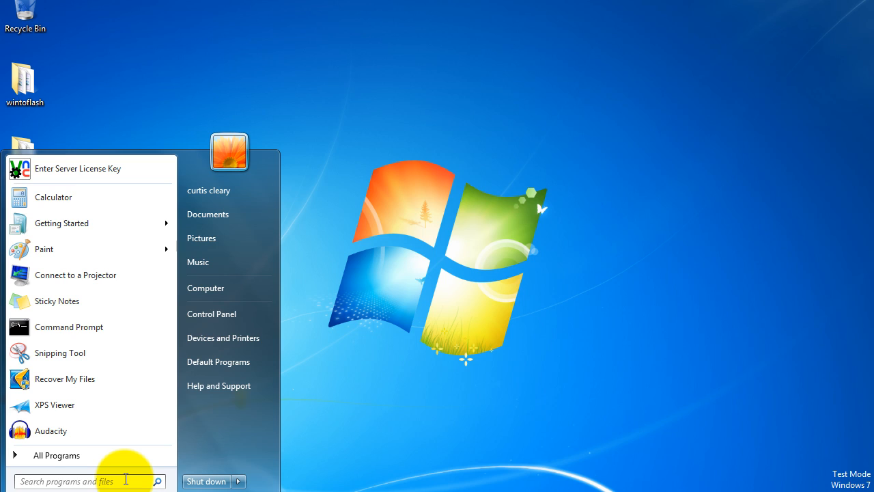
text(cmd)
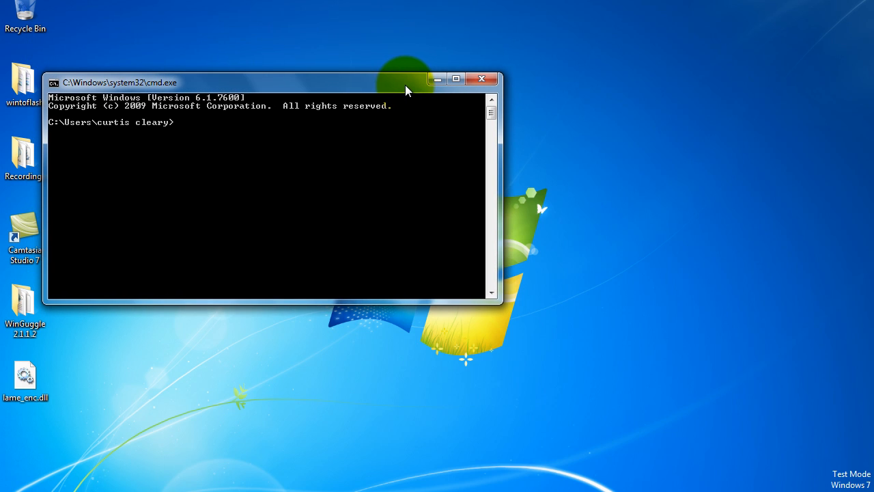
Run ipconfig and scroll up to the wireless adapter's 192.168.178.78 address.
text(ipc)
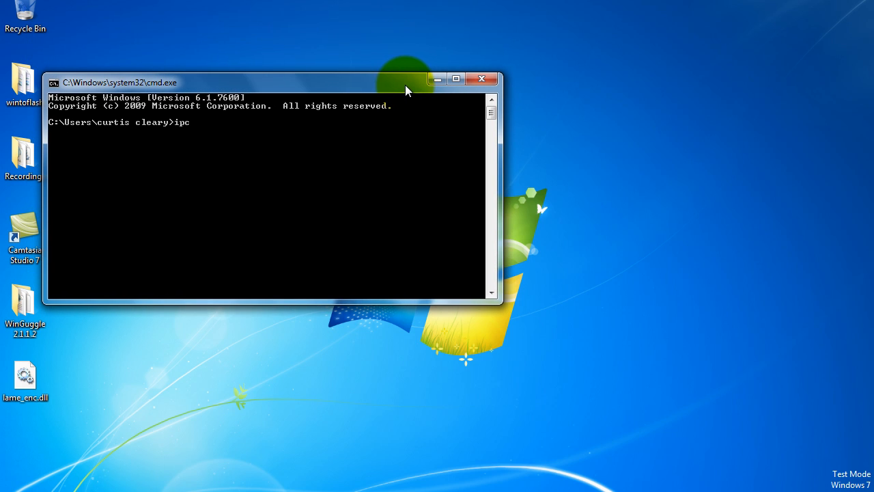
text(onfi)
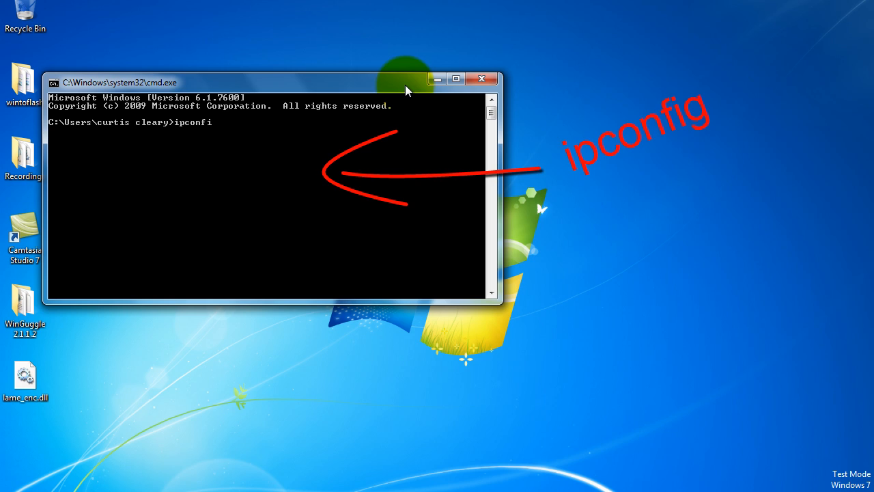
text(g)
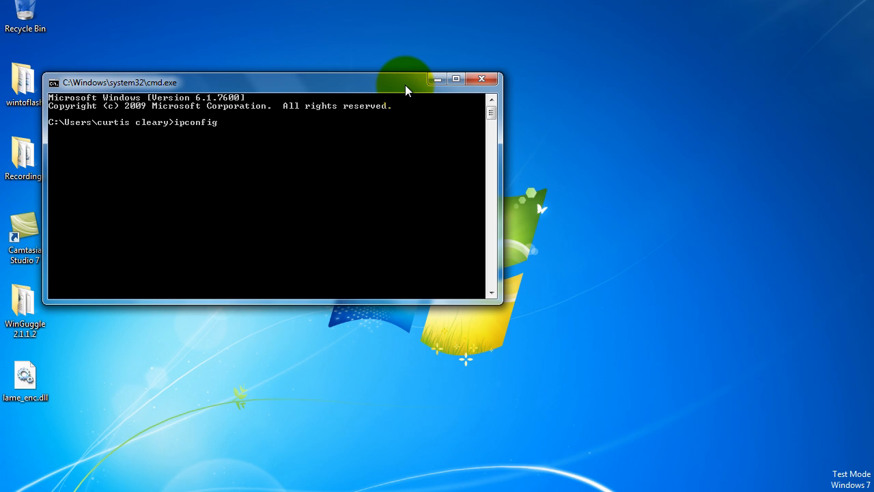
key(Return)
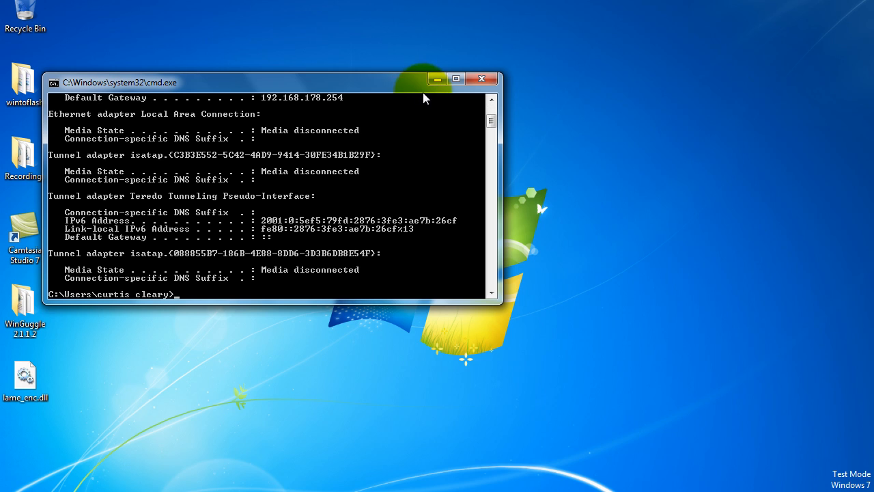
scroll(up, 3)
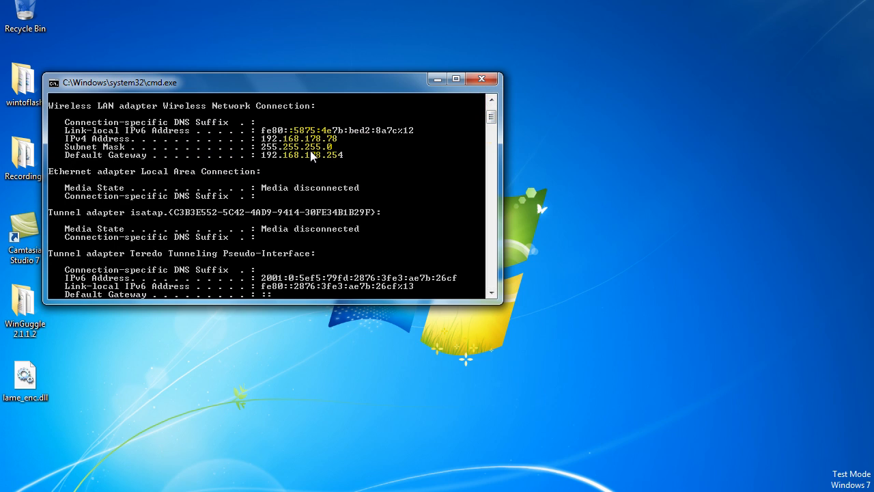
mouse_move(136, 163)
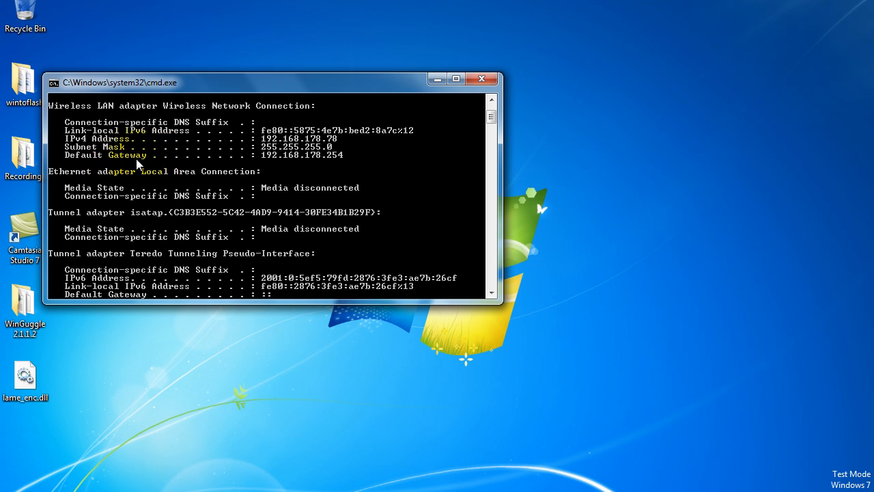
mouse_move(345, 172)
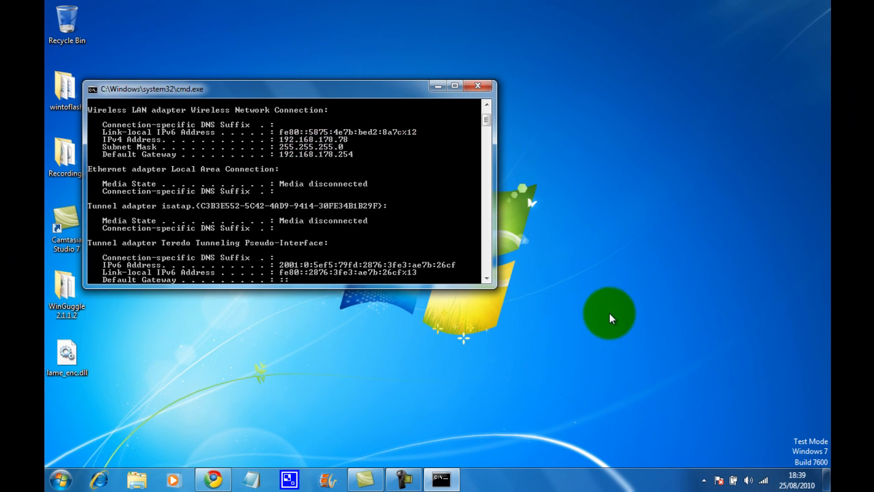
mouse_move(747, 465)
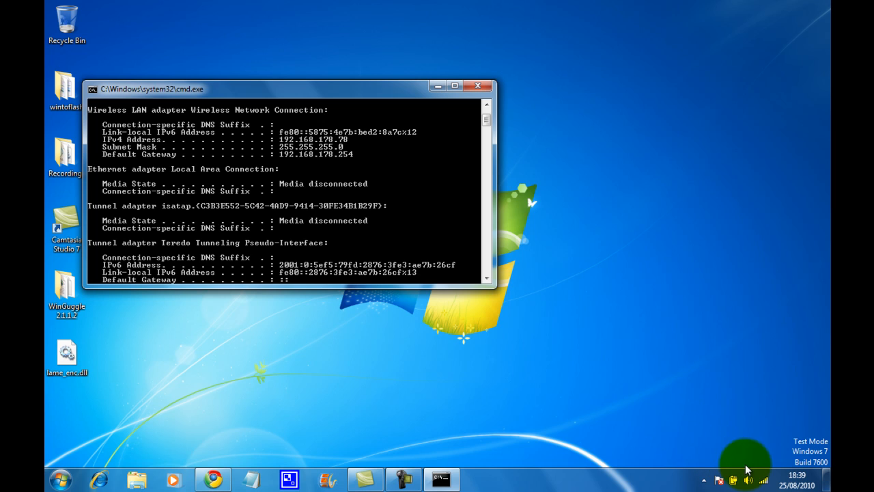
mouse_move(764, 479)
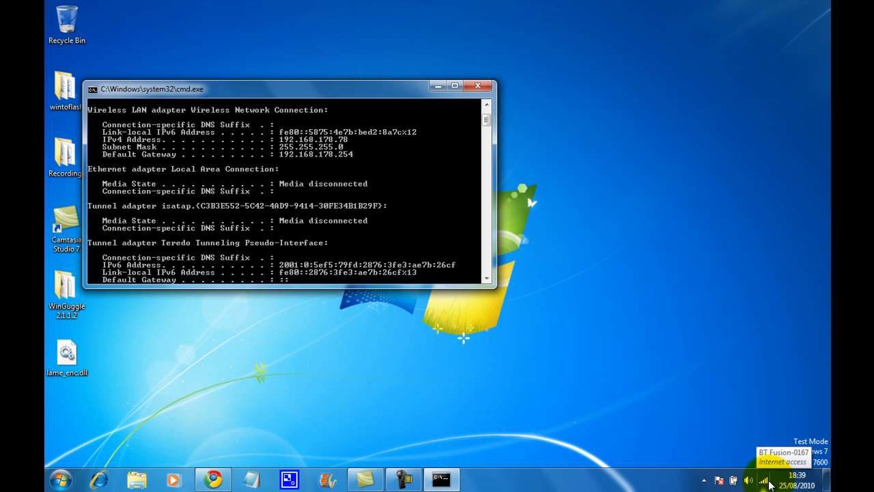
Open the Status window for the BT Fusion-0167 wireless connection from the tray.
click(764, 480)
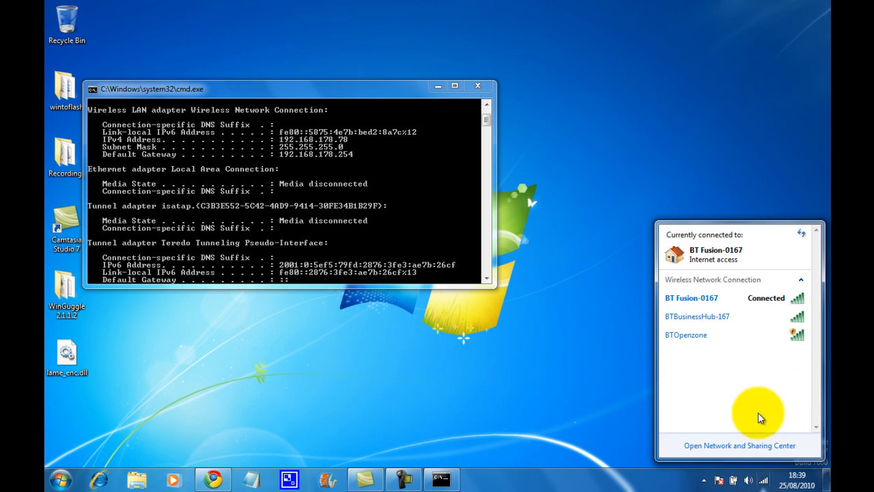
mouse_move(721, 299)
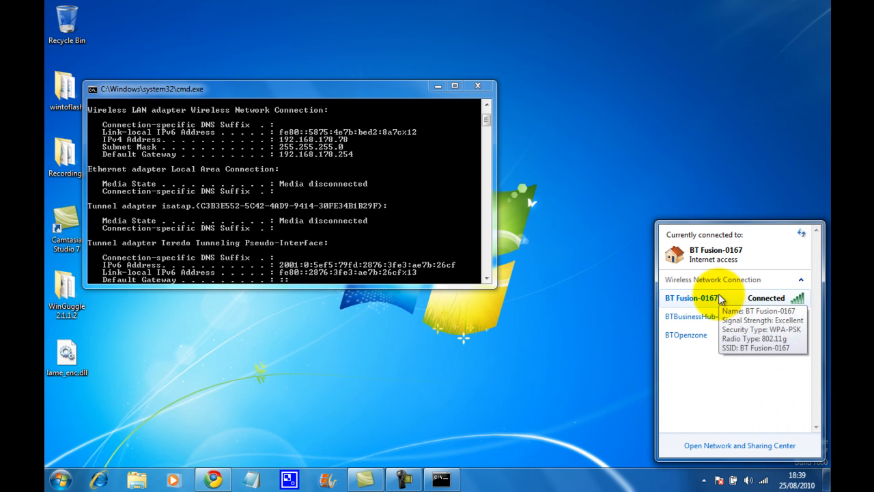
right_click(691, 298)
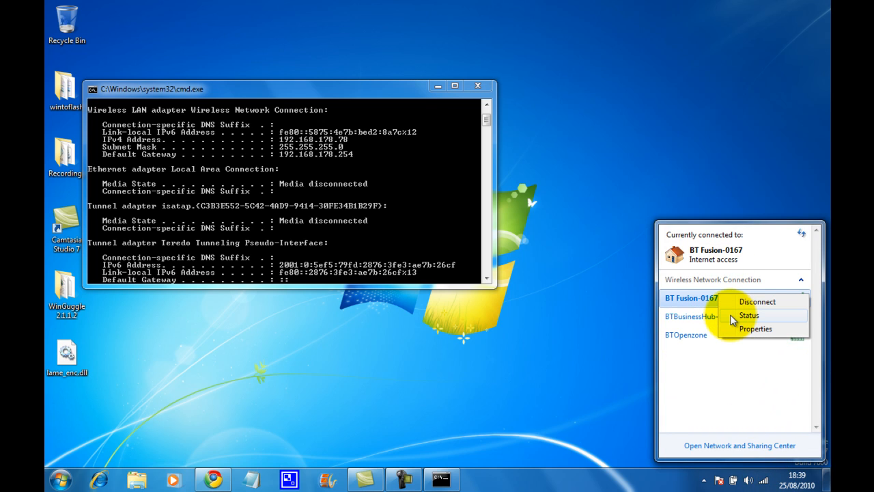
click(748, 315)
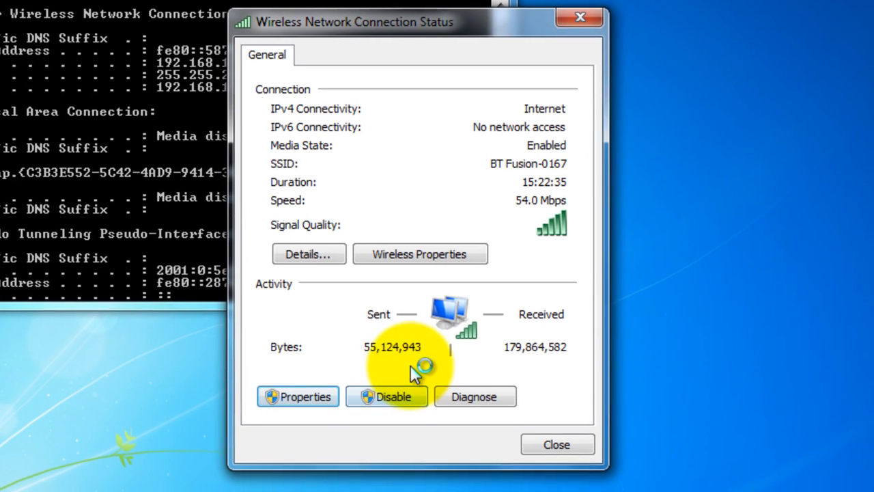
Open Internet Protocol Version 4 (TCP/IPv4) properties for the wireless connection.
click(297, 396)
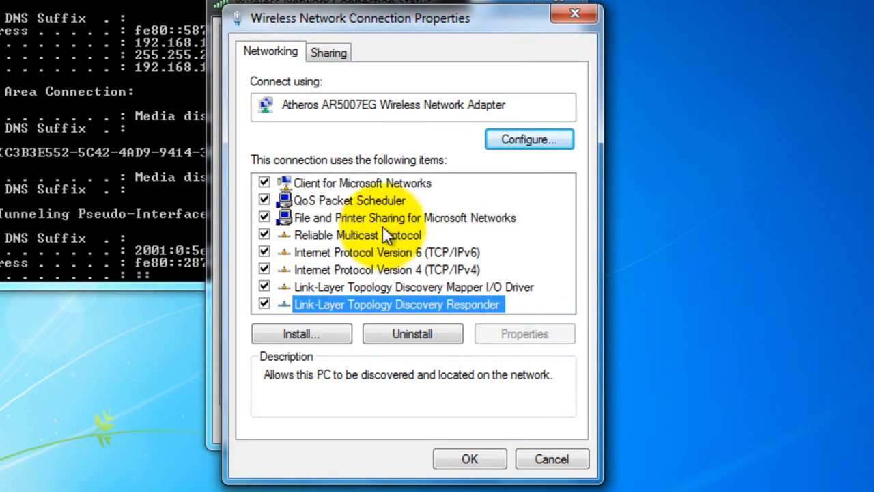
mouse_move(376, 276)
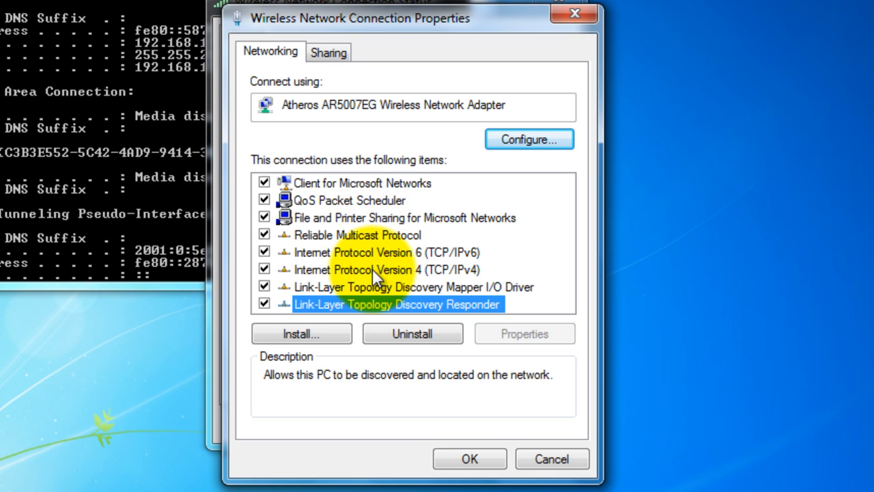
click(374, 269)
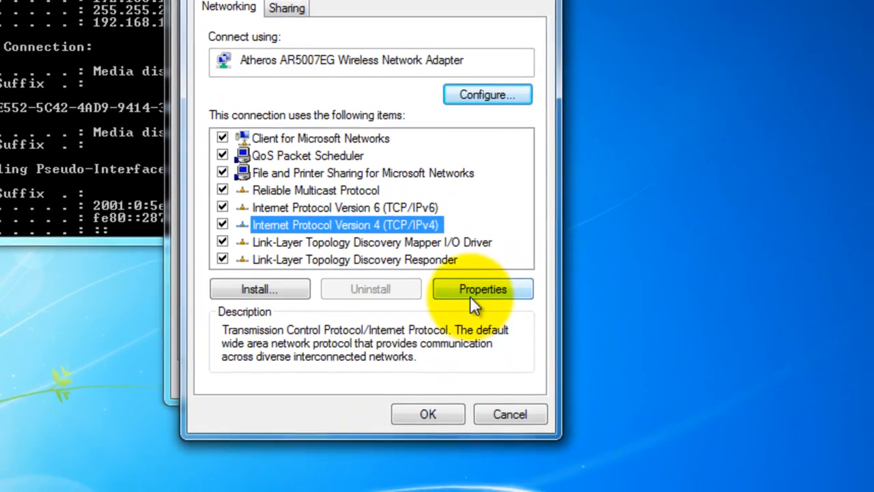
click(482, 289)
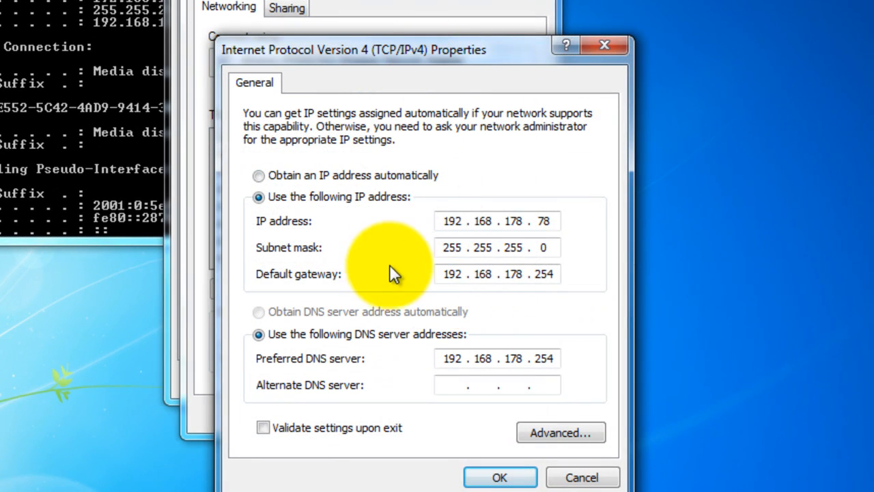
mouse_move(447, 239)
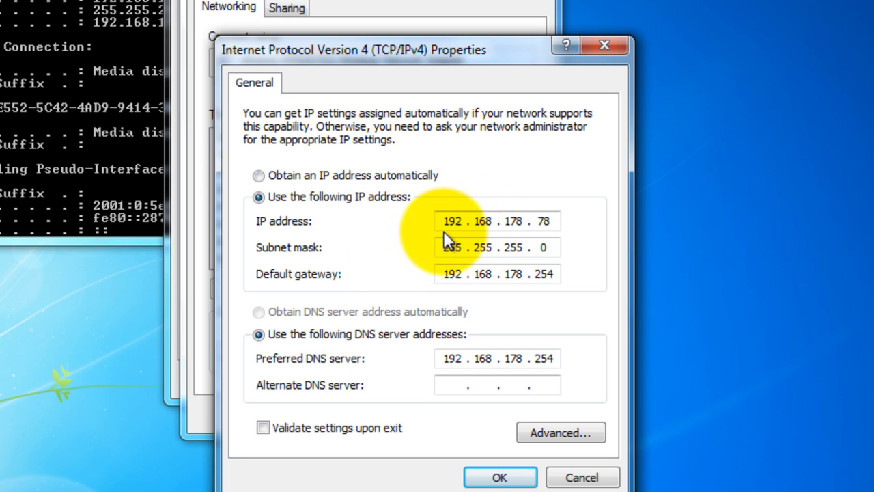
mouse_move(345, 120)
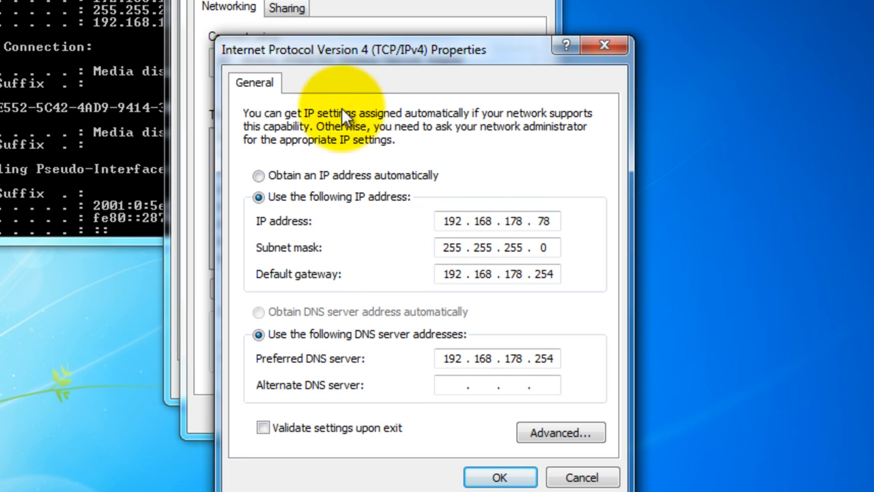
mouse_move(618, 10)
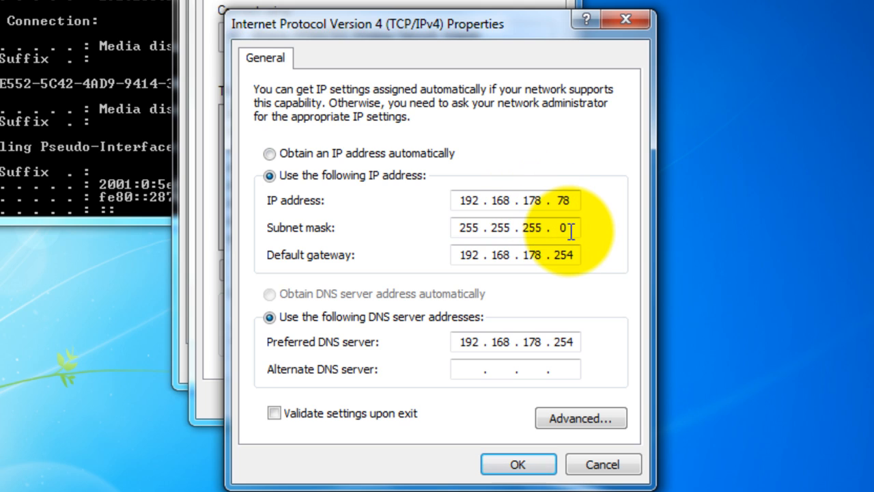
mouse_move(467, 223)
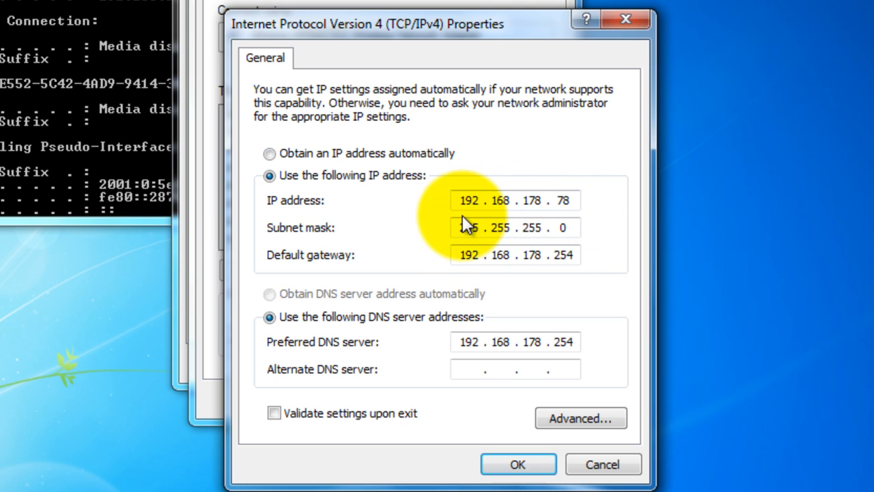
mouse_move(577, 207)
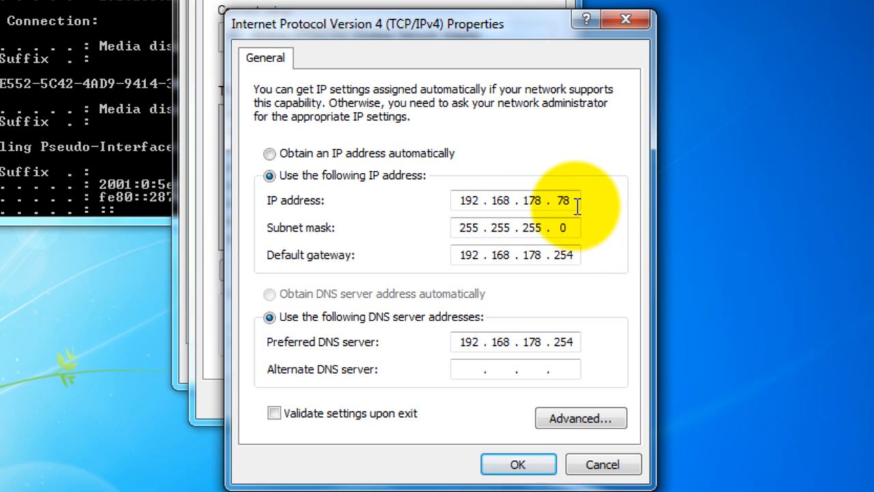
Replace the IP address's last part 78 with 57.
key(BackSpace)
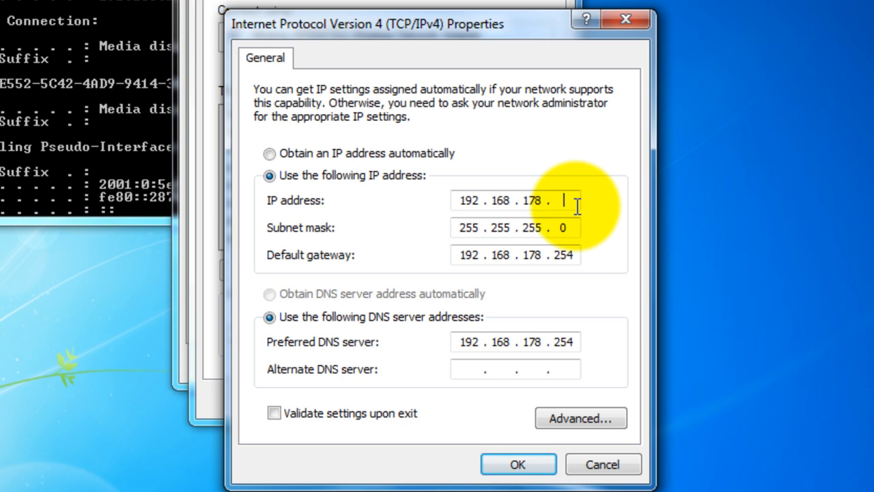
text(57)
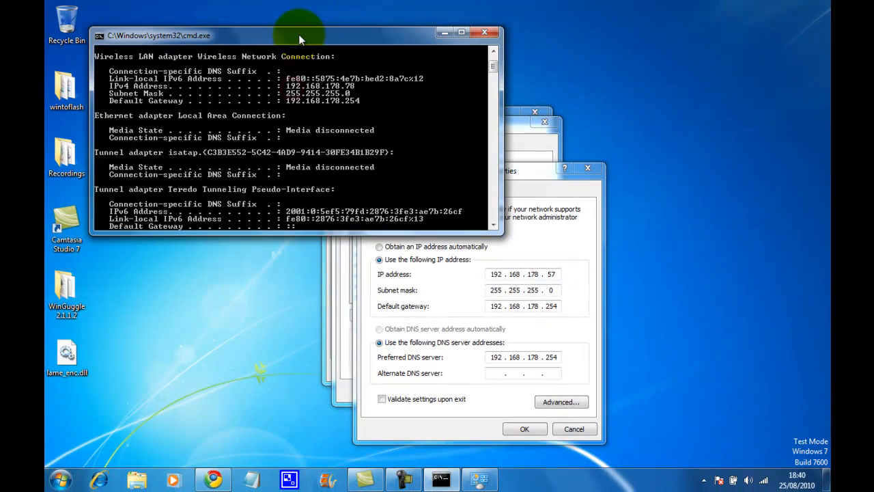
mouse_move(408, 157)
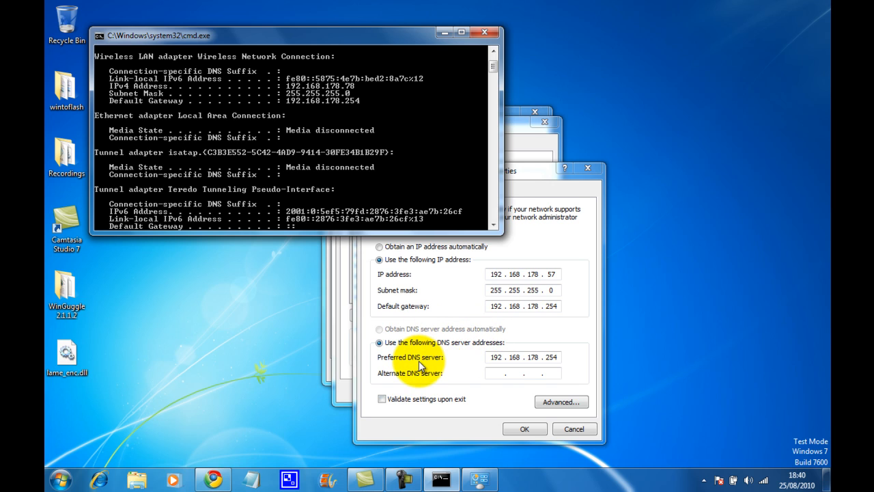
mouse_move(479, 320)
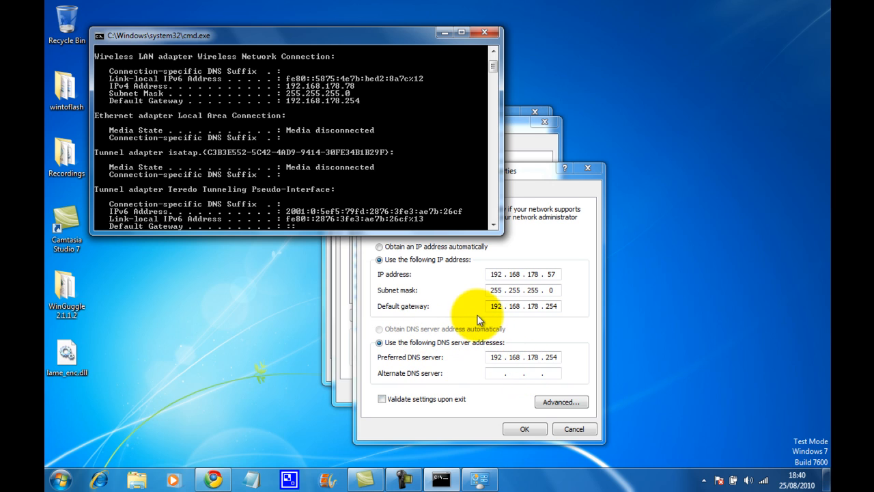
mouse_move(518, 384)
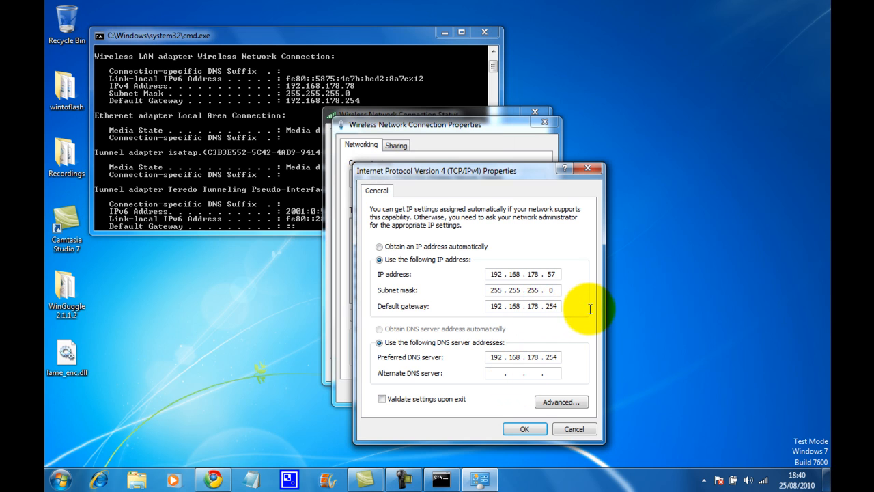
Confirm the IPv4 settings, close connection properties and return to Command Prompt.
click(525, 428)
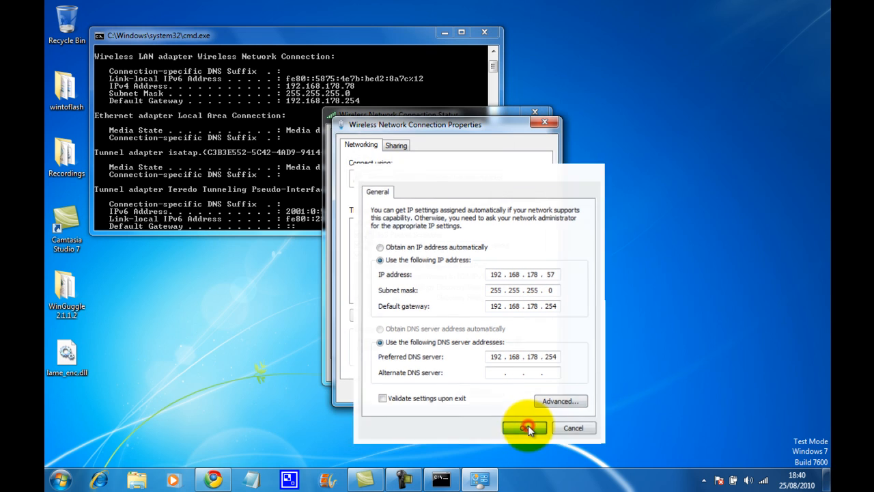
click(524, 428)
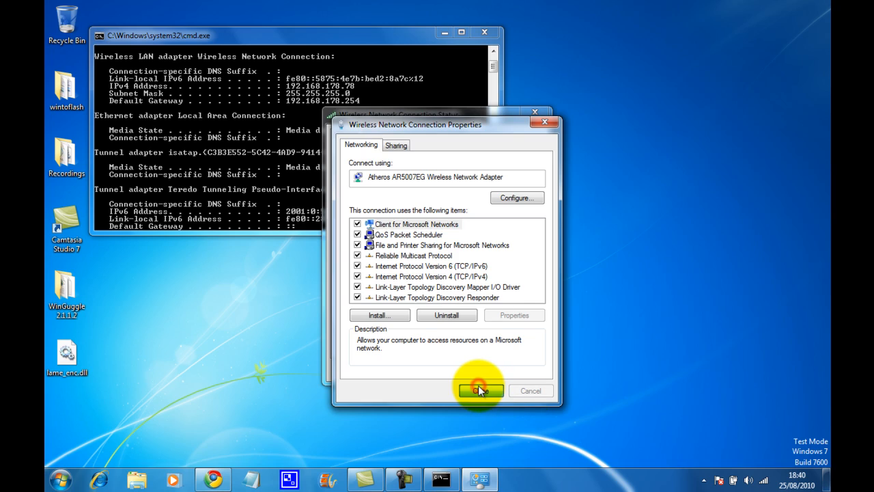
click(481, 390)
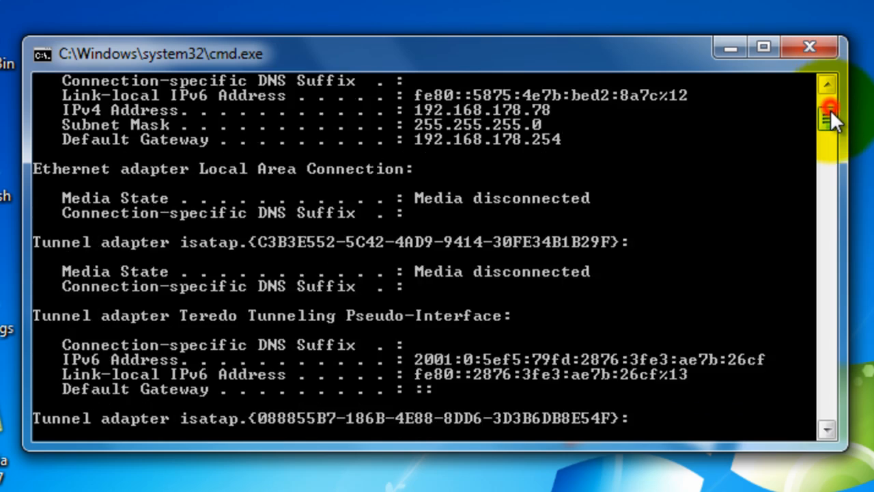
Rerun ipconfig to confirm the IPv4 address is now 192.168.178.57.
scroll(down, 3)
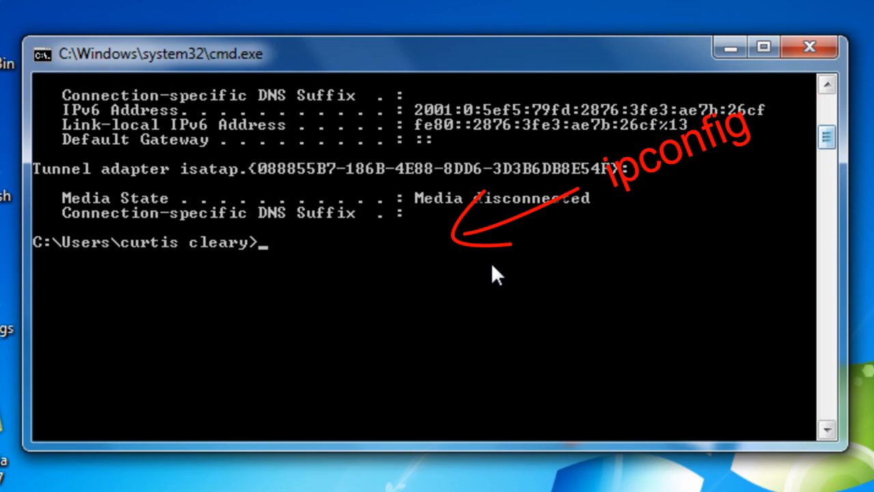
text(ip)
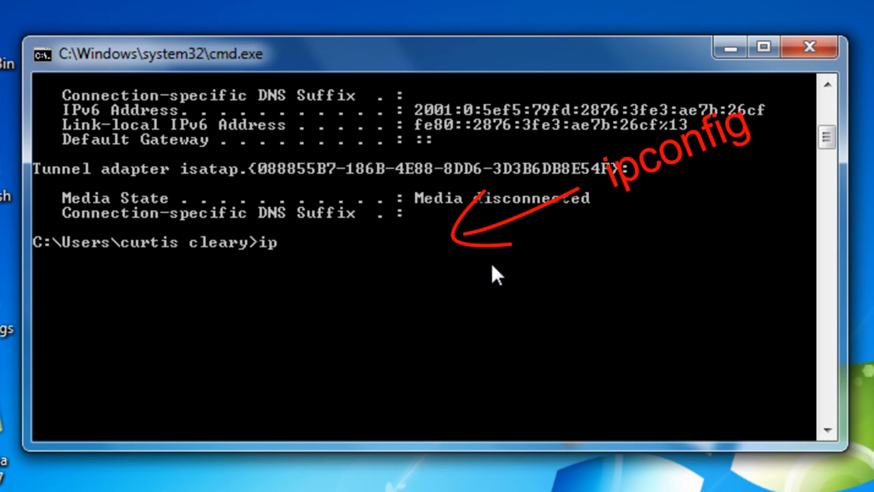
text(conf)
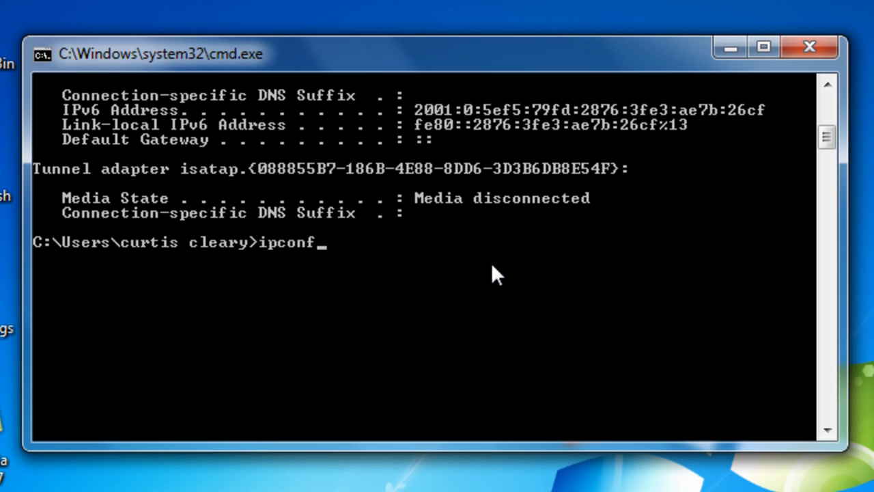
key(Return)
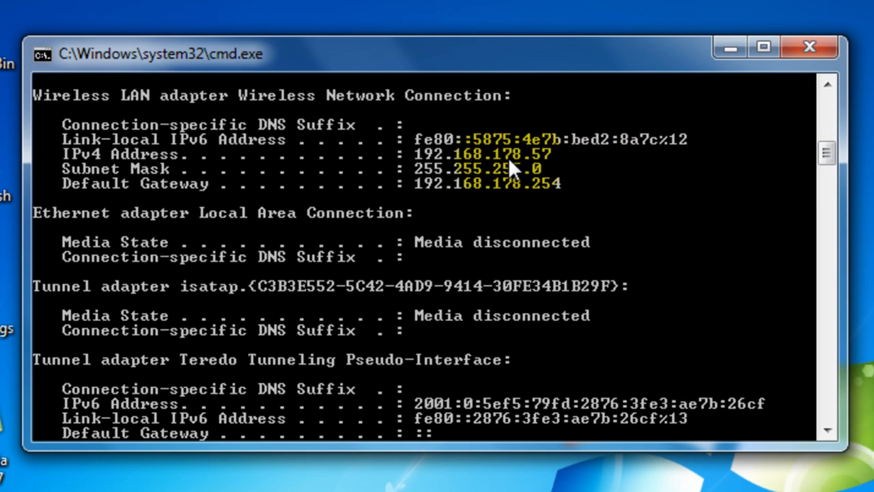
mouse_move(564, 173)
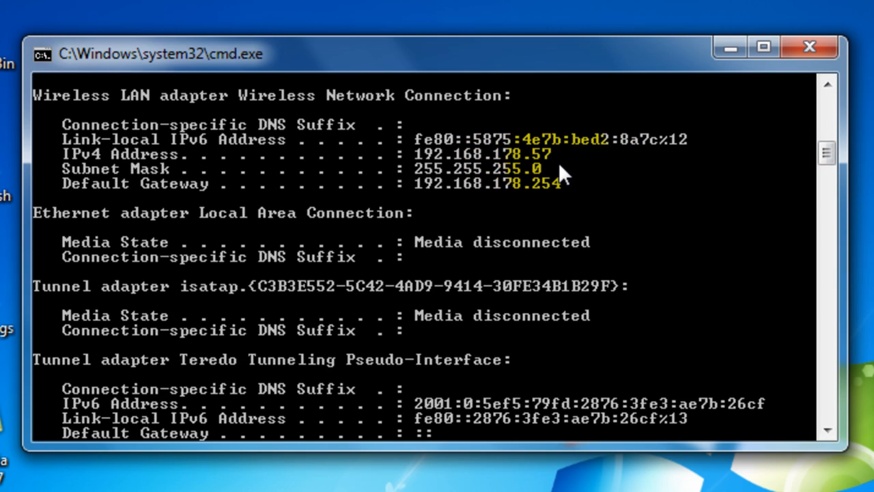
mouse_move(557, 170)
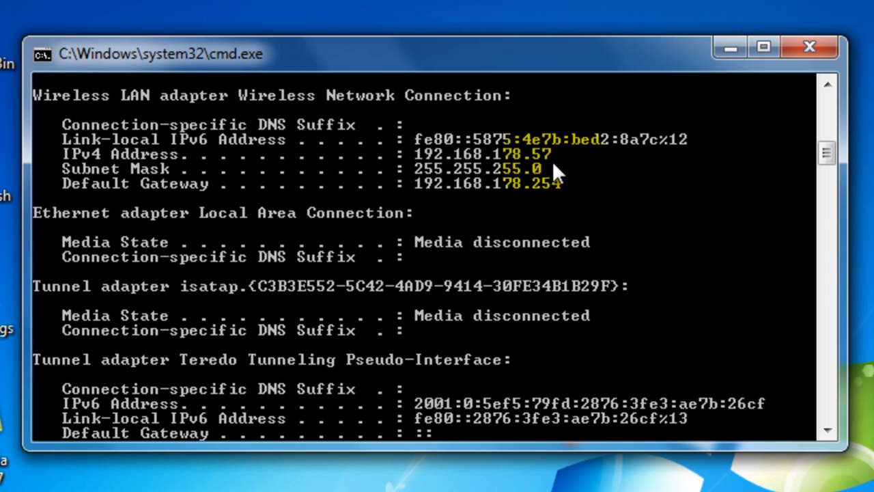
click(729, 46)
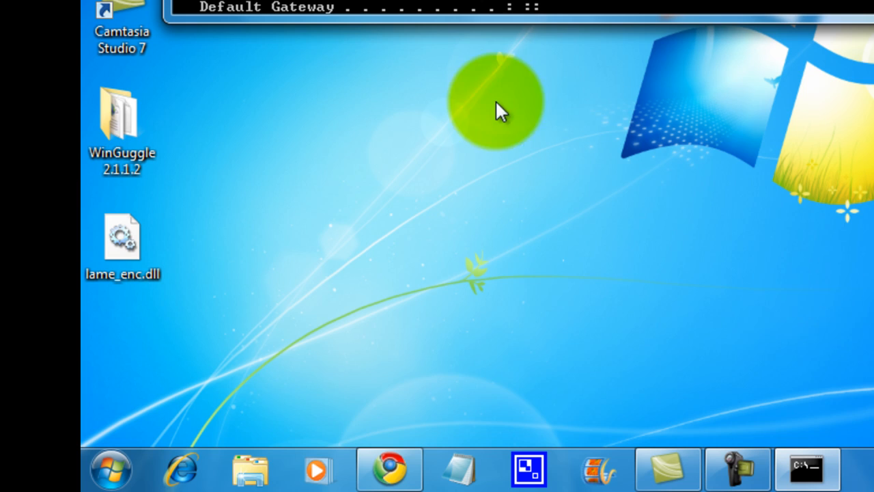
mouse_move(311, 195)
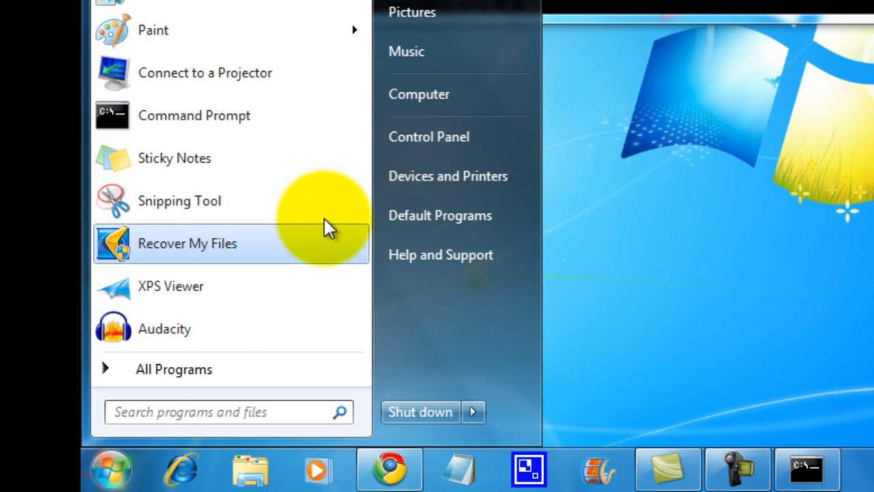
Open Network and Sharing Center from Control Panel's View network status and tasks.
click(429, 136)
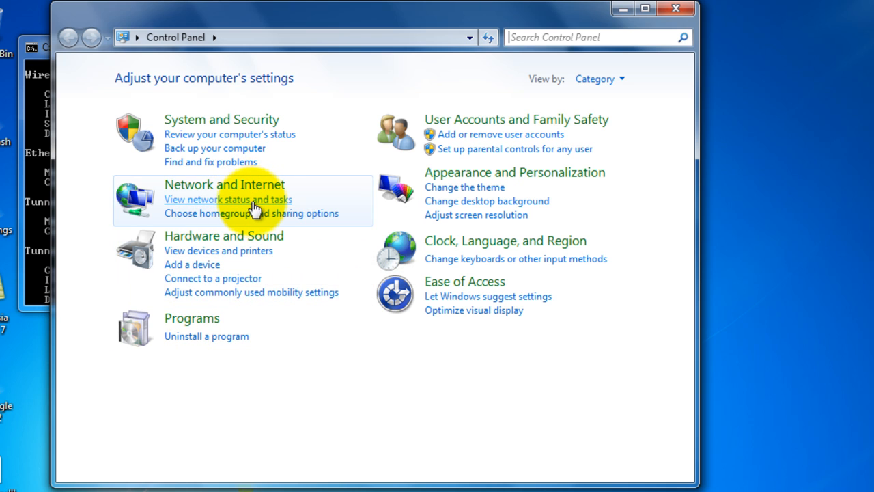
click(227, 199)
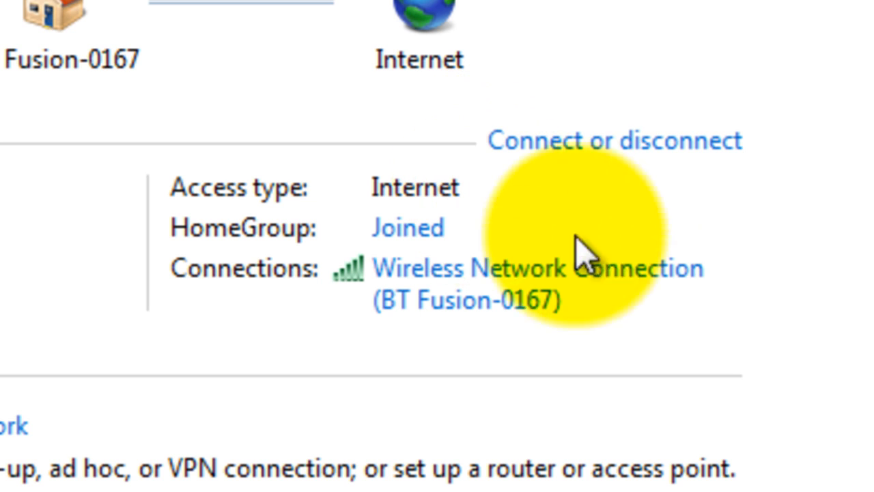
mouse_move(556, 216)
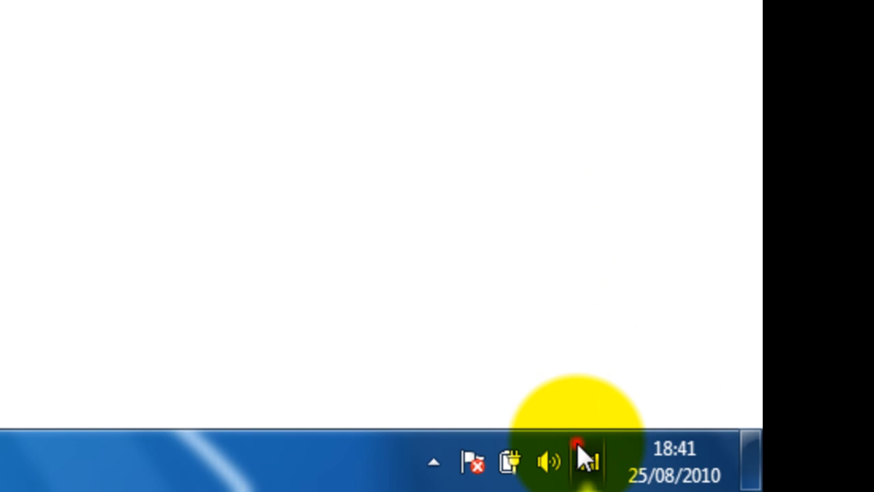
Check BT Fusion-0167's connection status from the tray, then close the status window.
click(588, 463)
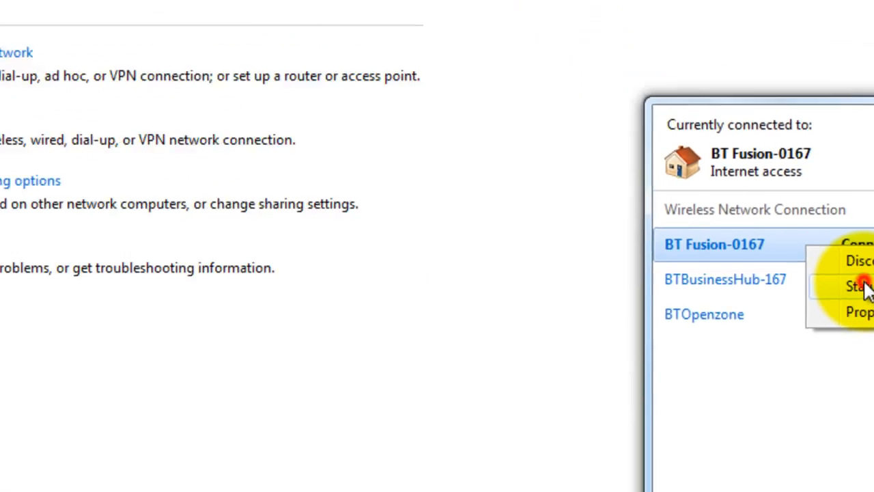
click(853, 285)
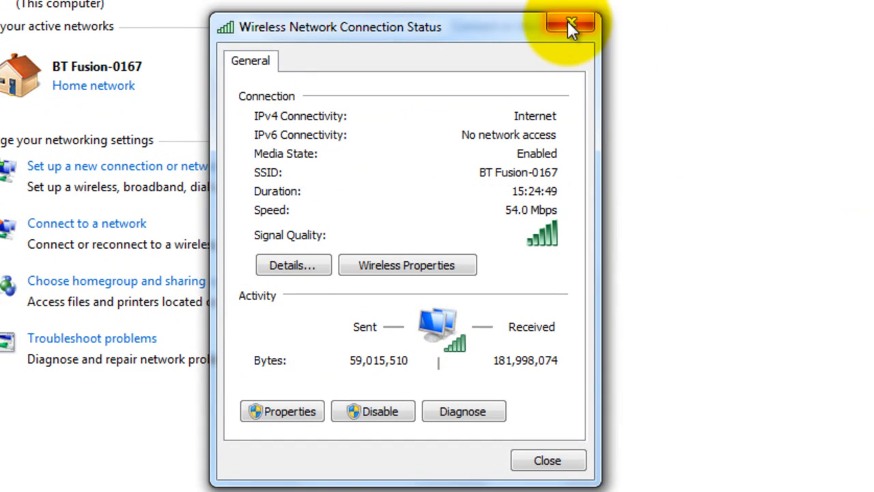
click(571, 25)
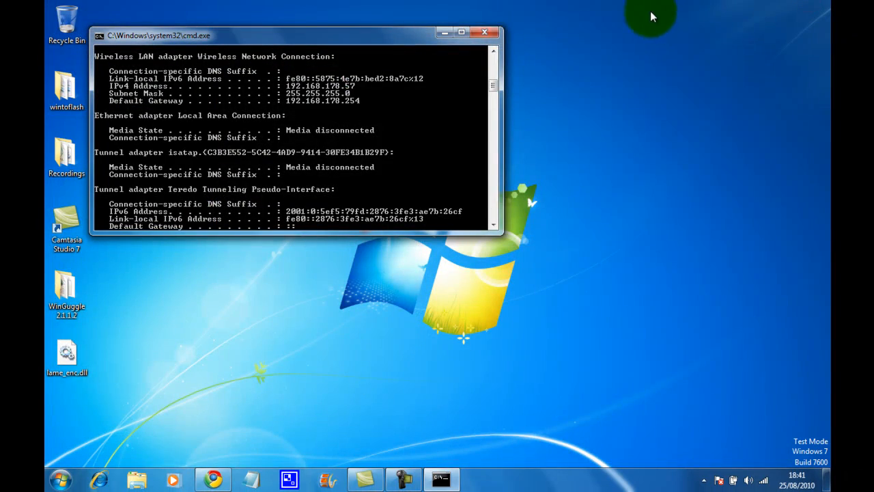